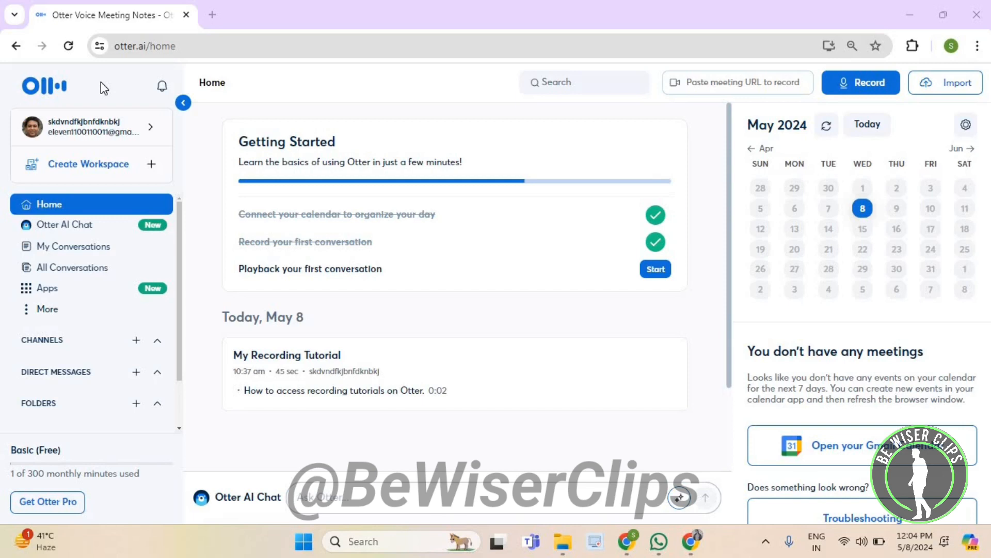
pyautogui.moveTo(140, 79)
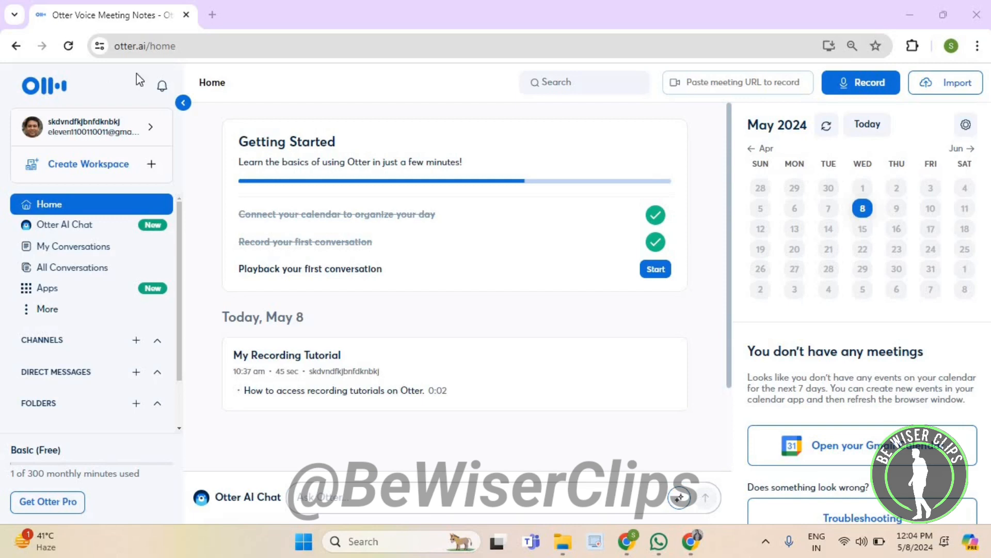
pyautogui.moveTo(66, 126)
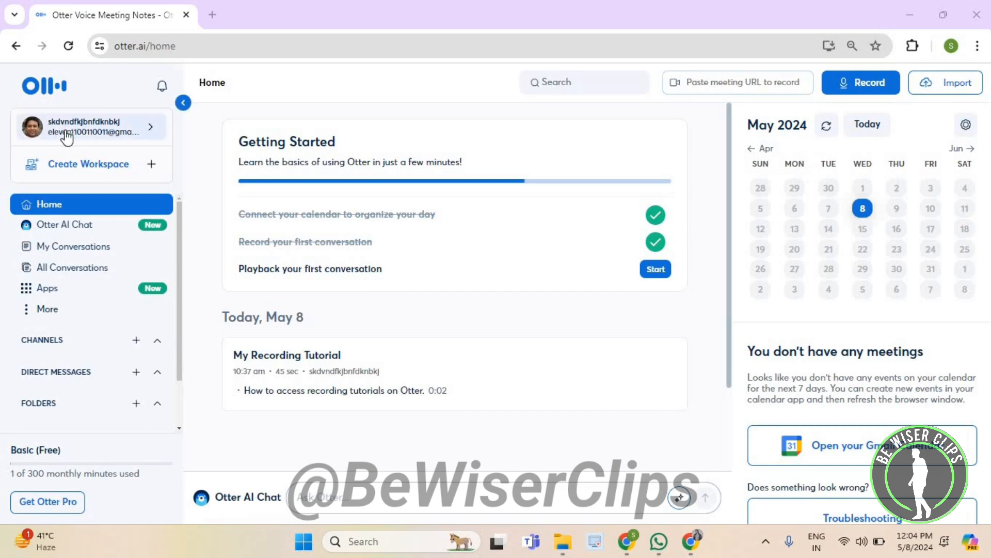
# Bring up the account options for the signed-in profile from the left sidebar
pyautogui.click(89, 126)
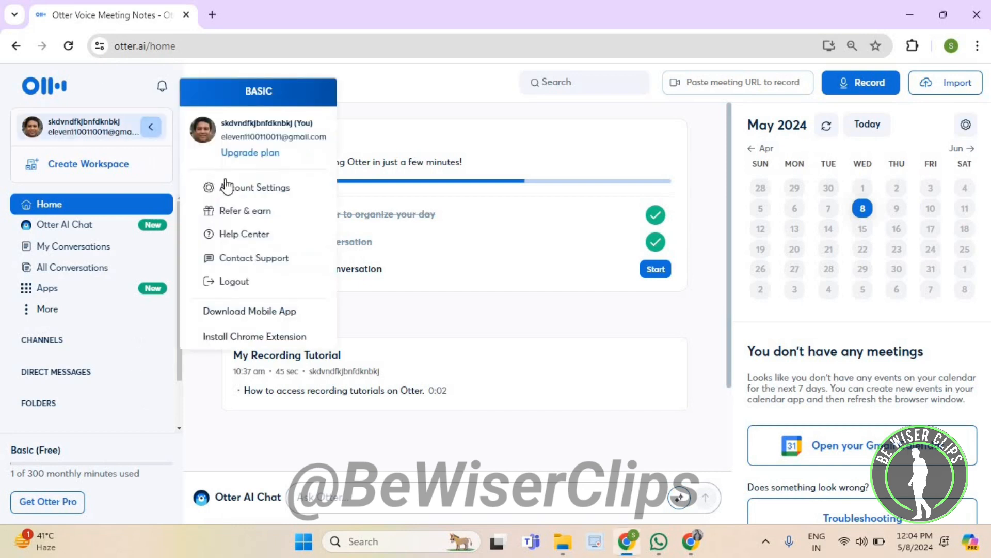
# In Account Settings > Notifications, switch the Shared with Me Email toggle to On
pyautogui.click(255, 187)
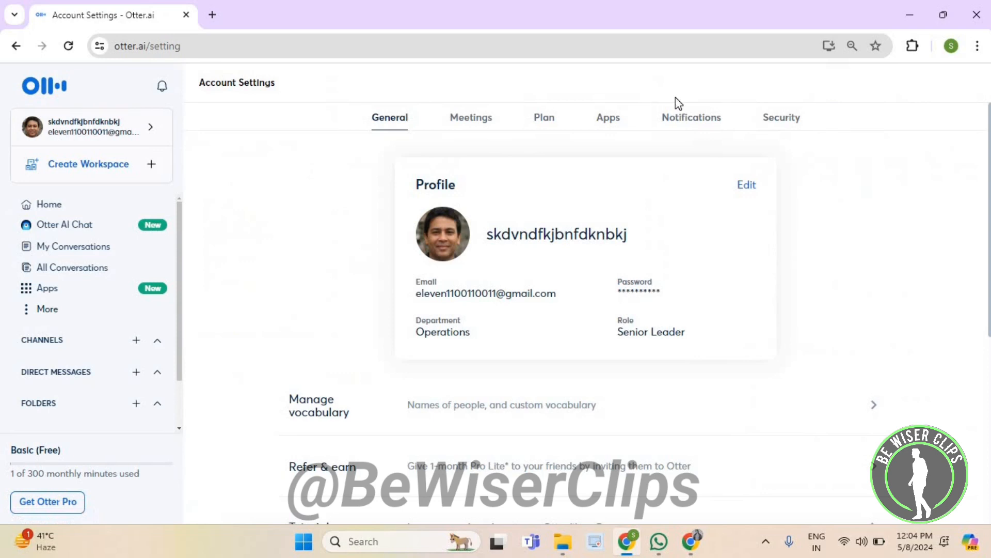
pyautogui.click(691, 117)
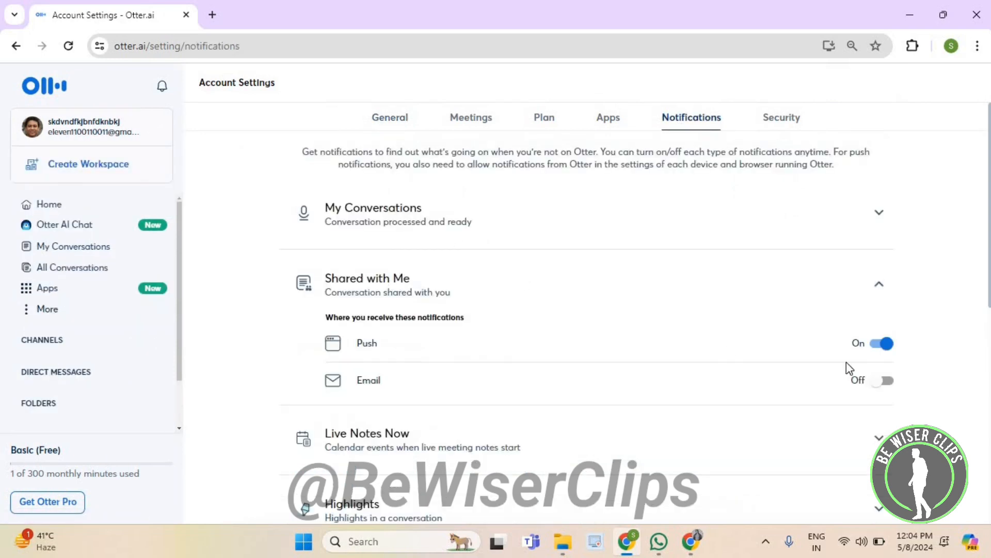
pyautogui.click(882, 380)
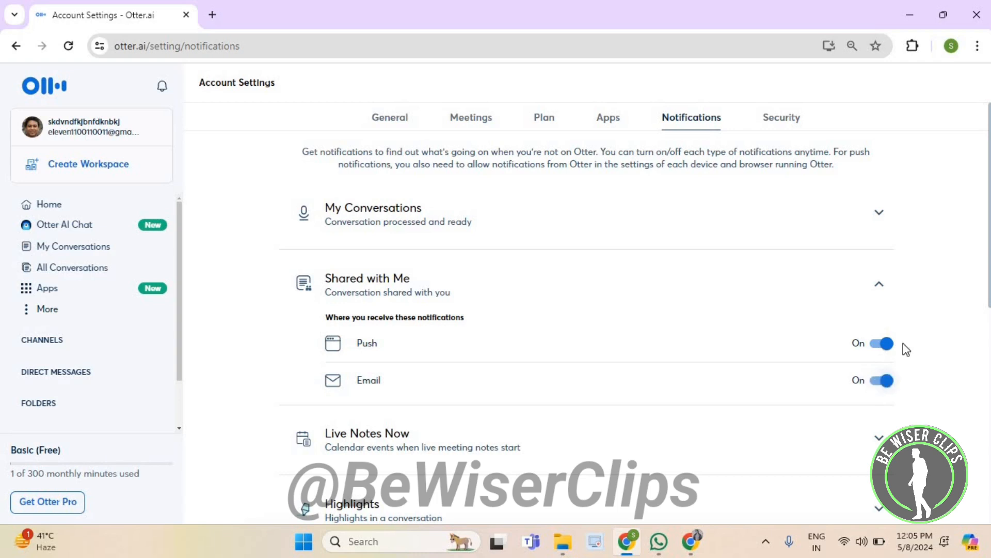
pyautogui.moveTo(915, 345)
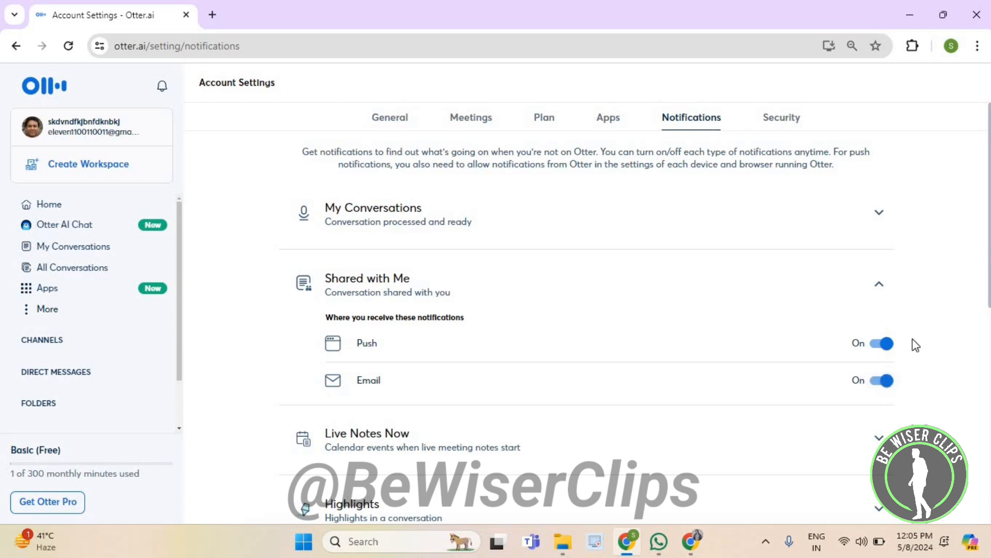